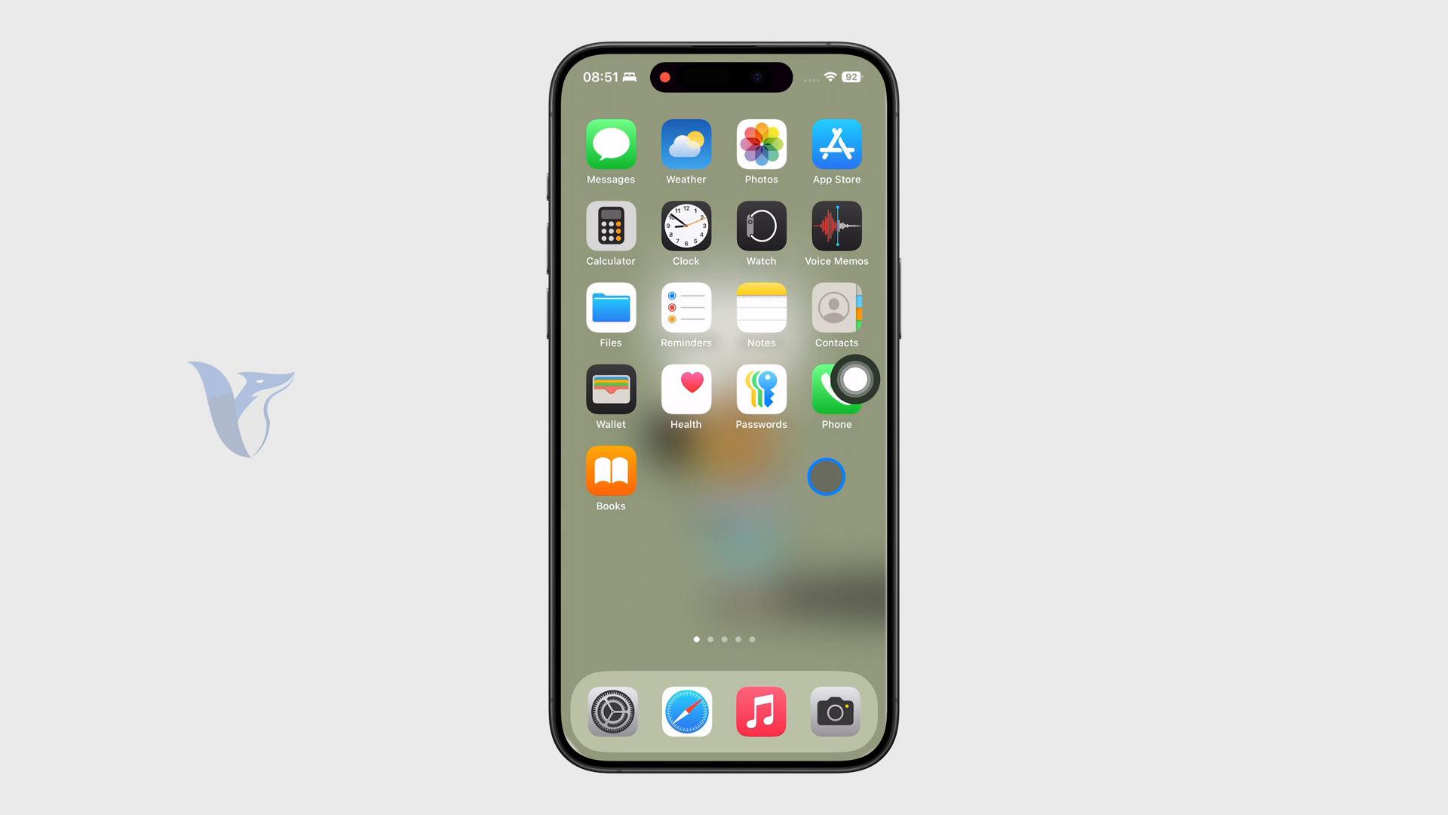
Step: Navigate from the Home Screen into Settings > Accessibility > Touch > Call Audio Routing
left_click(835, 389)
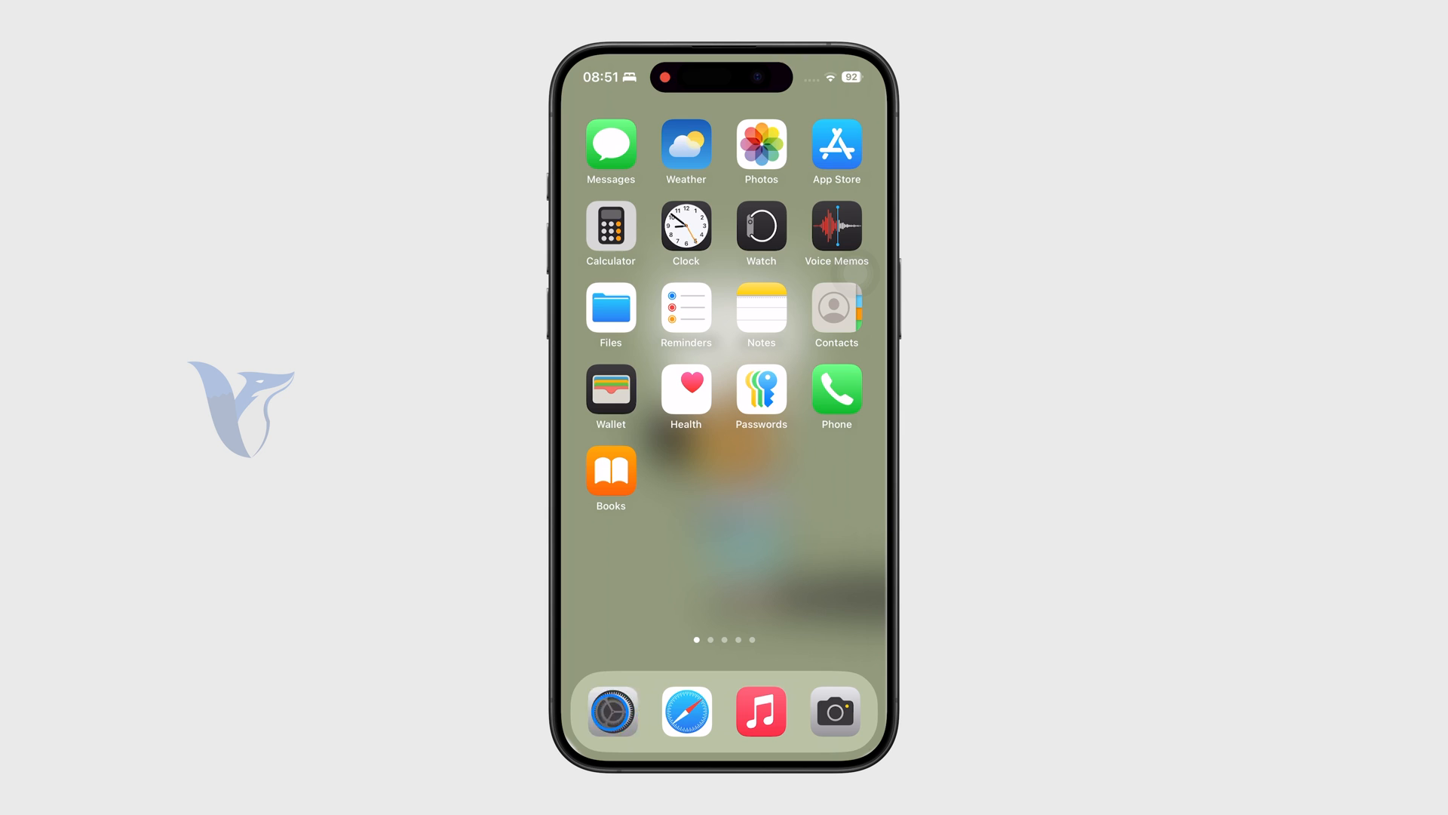
left_click(611, 710)
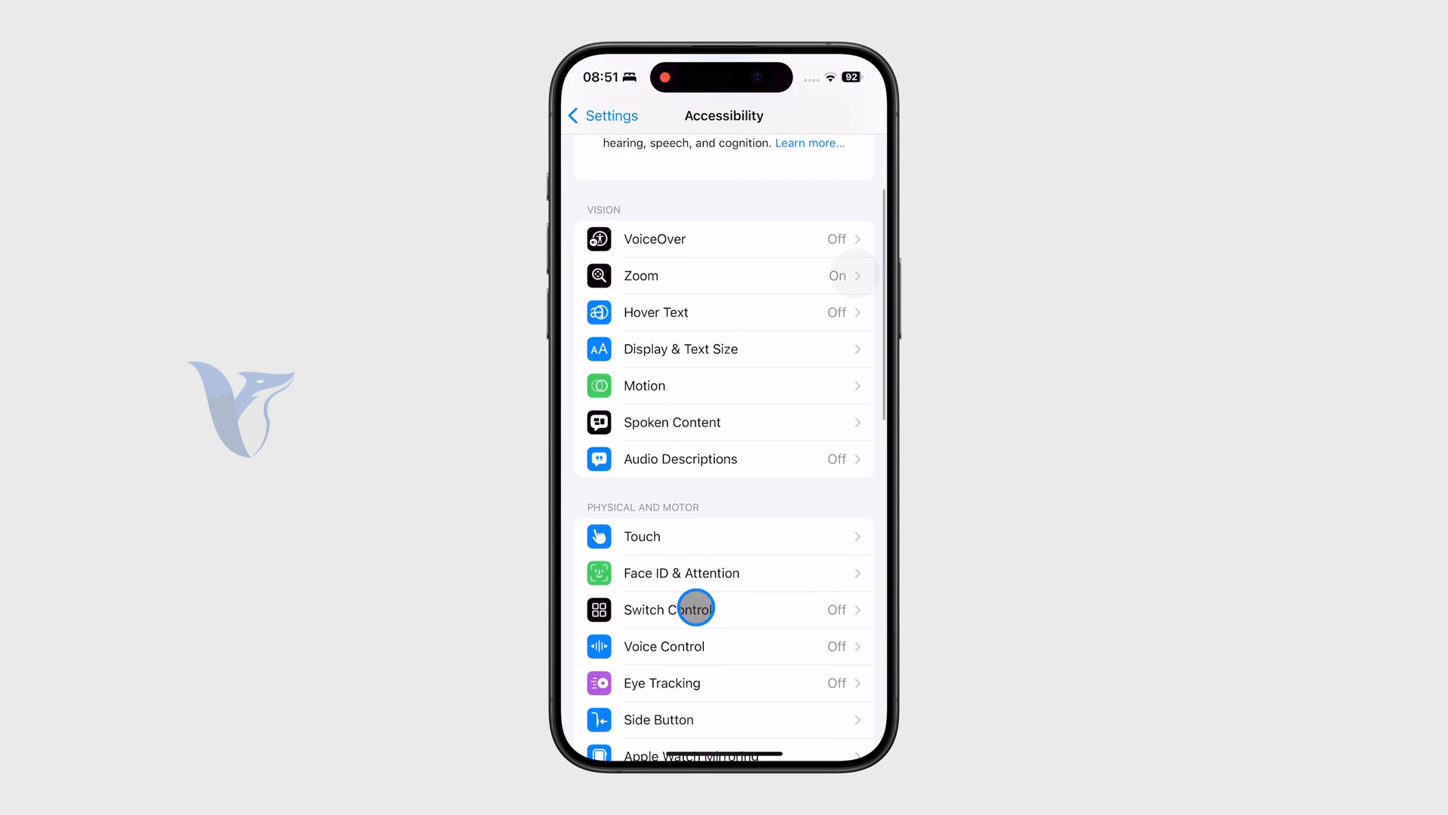
left_click(641, 537)
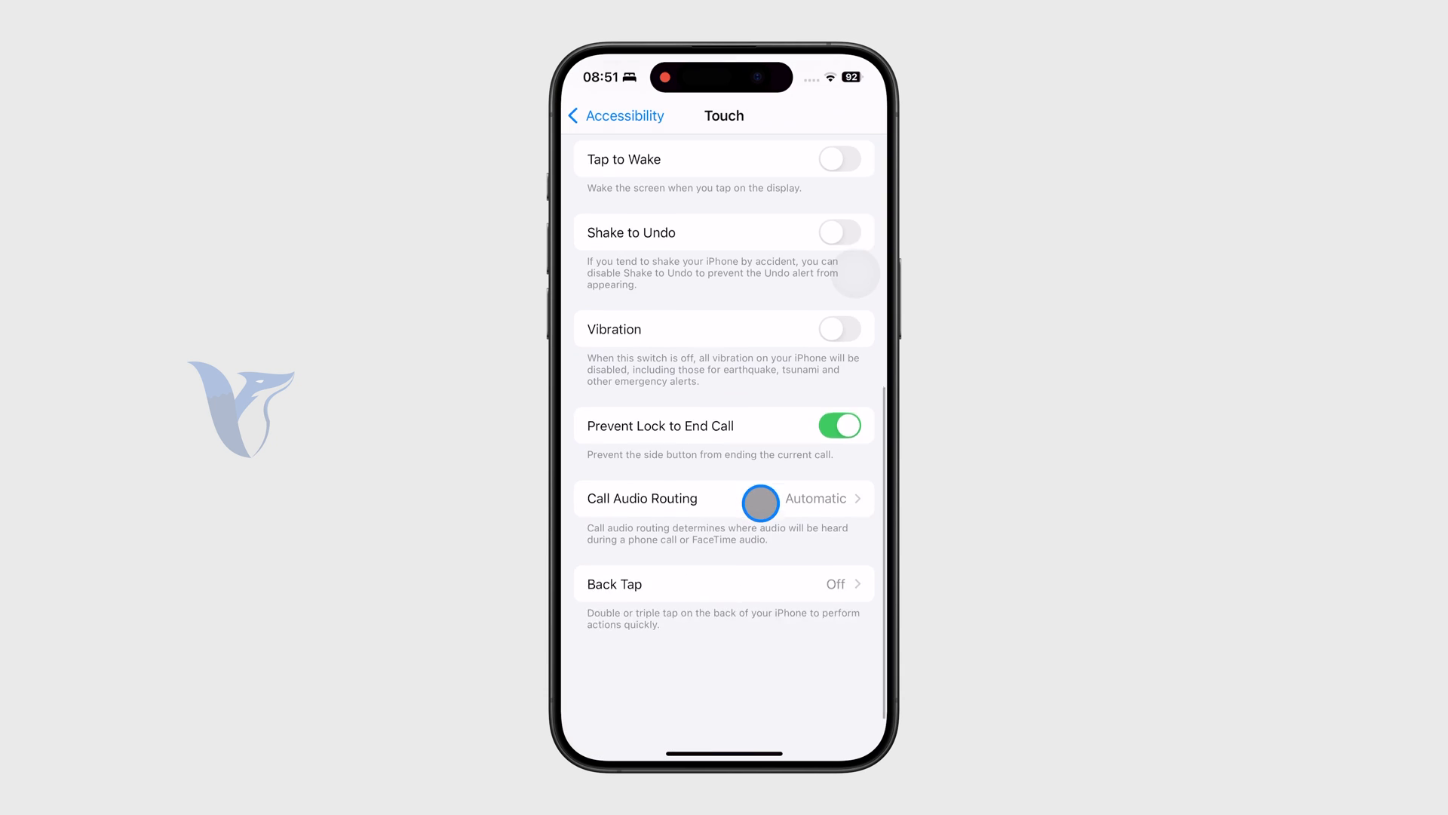
left_click(761, 497)
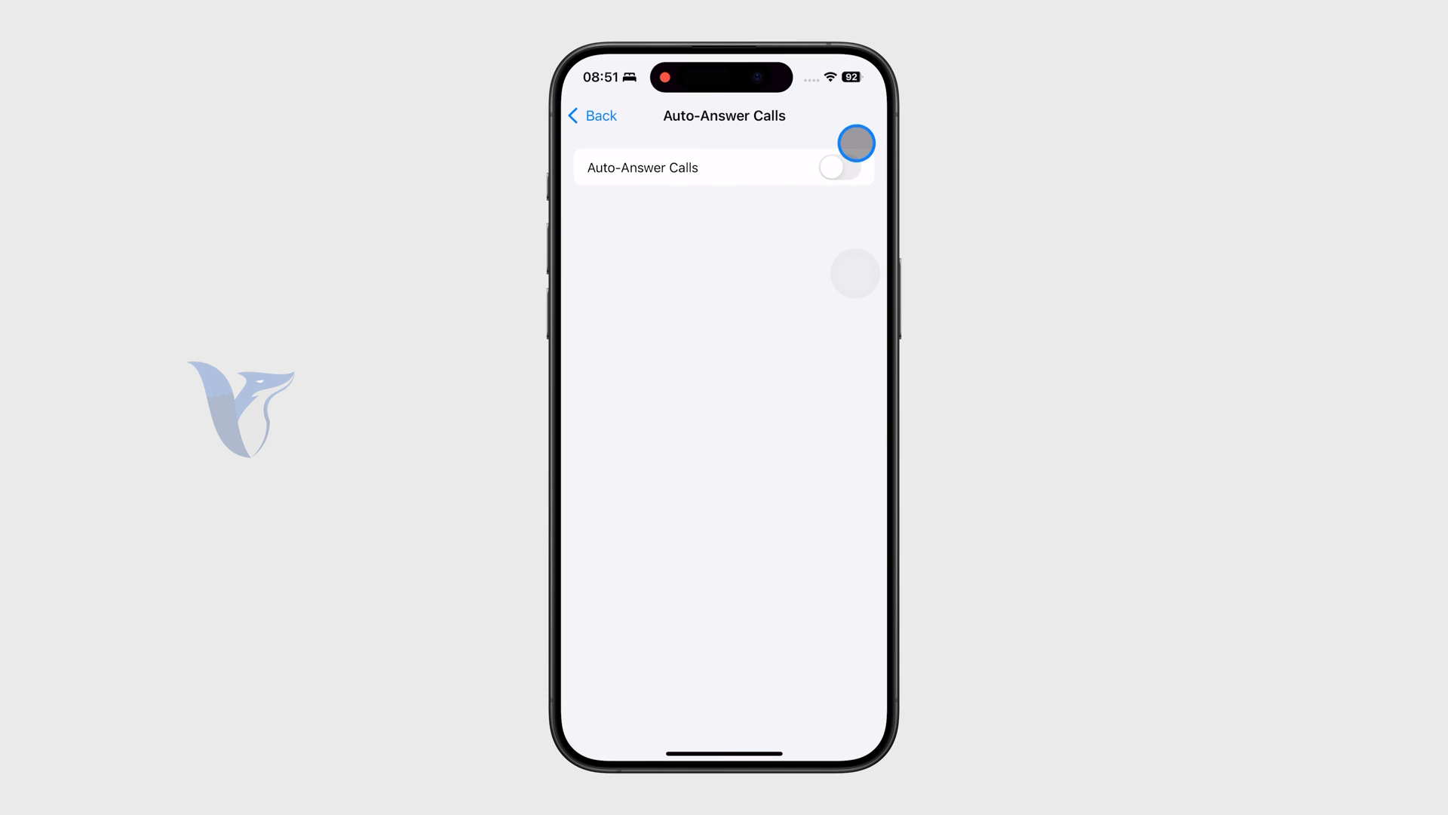
Step: Enable Auto-Answer Calls with the default 3-second delay and go back Home
left_click(838, 167)
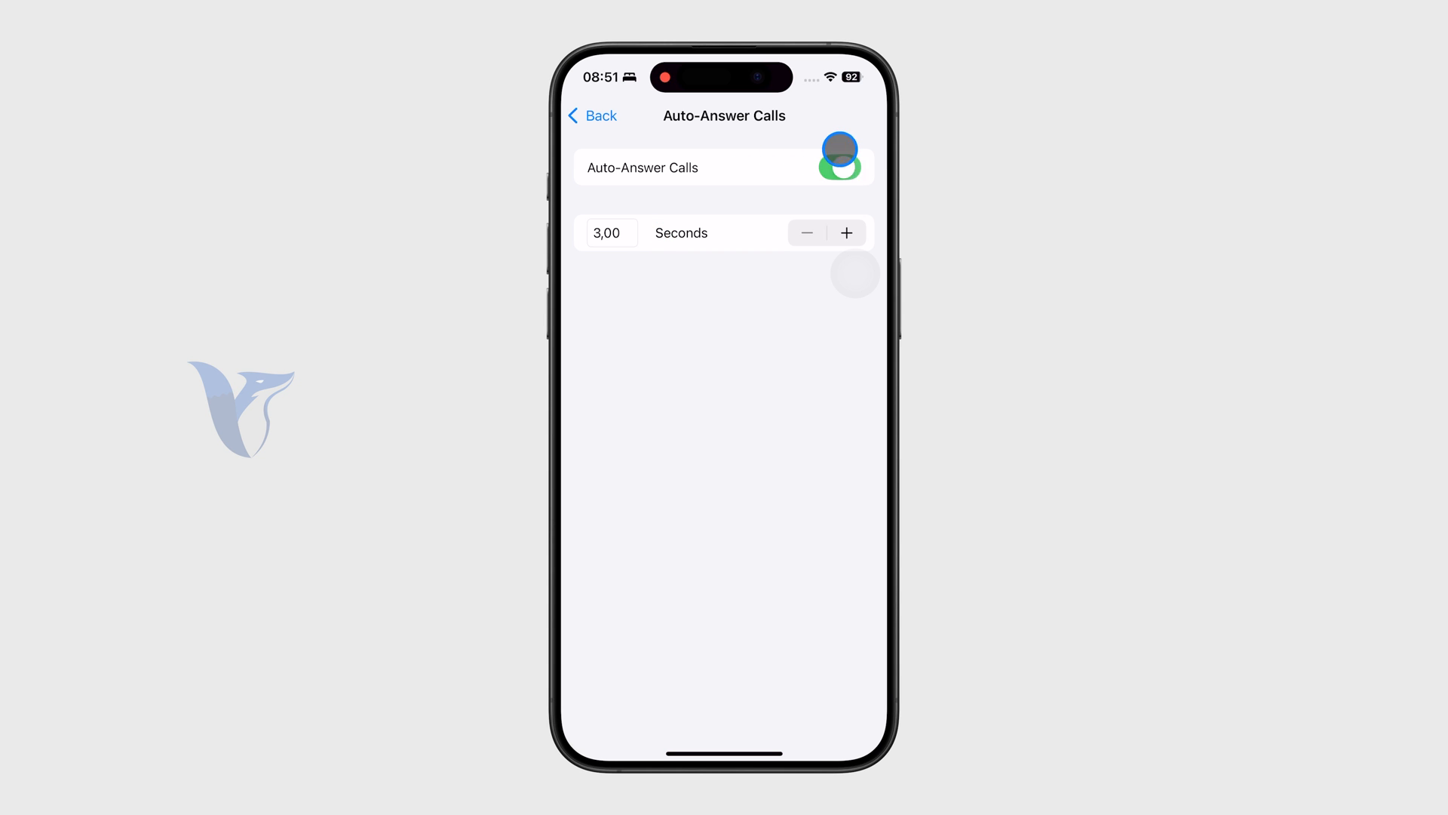
left_click(595, 116)
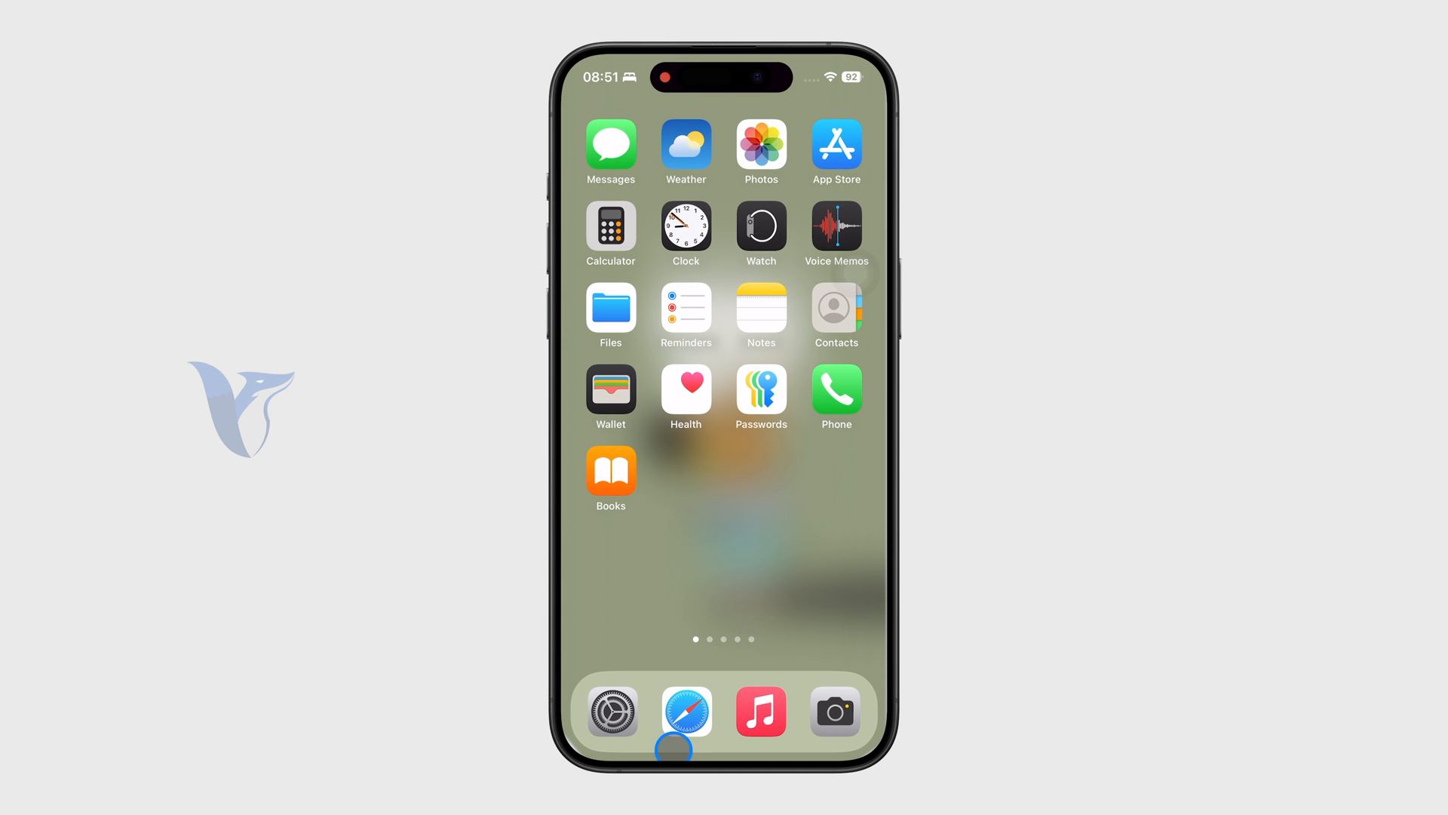
Step: Reach General > Software Update and see iOS 18.5 reported as up to date
left_click(611, 711)
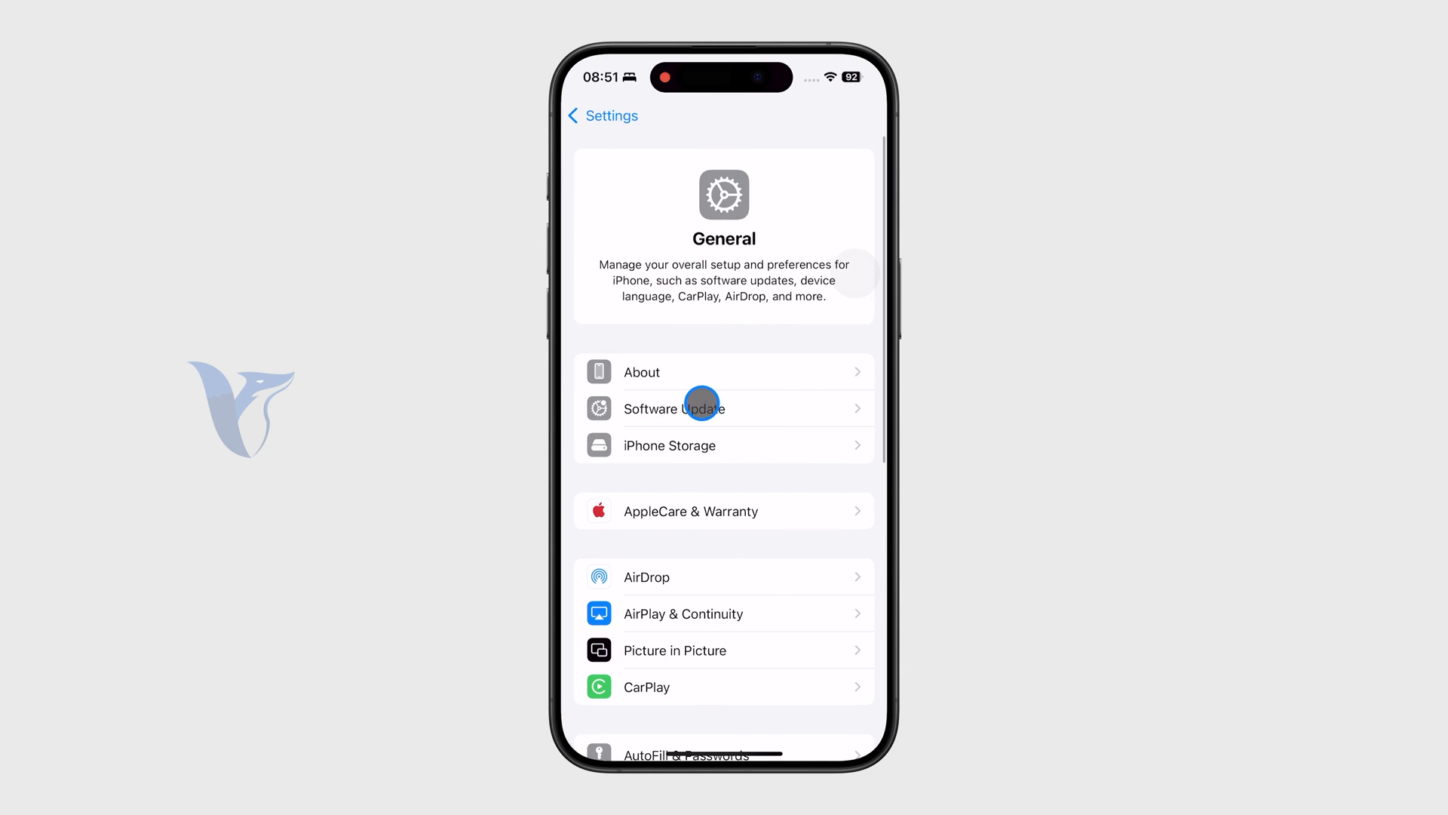
left_click(673, 409)
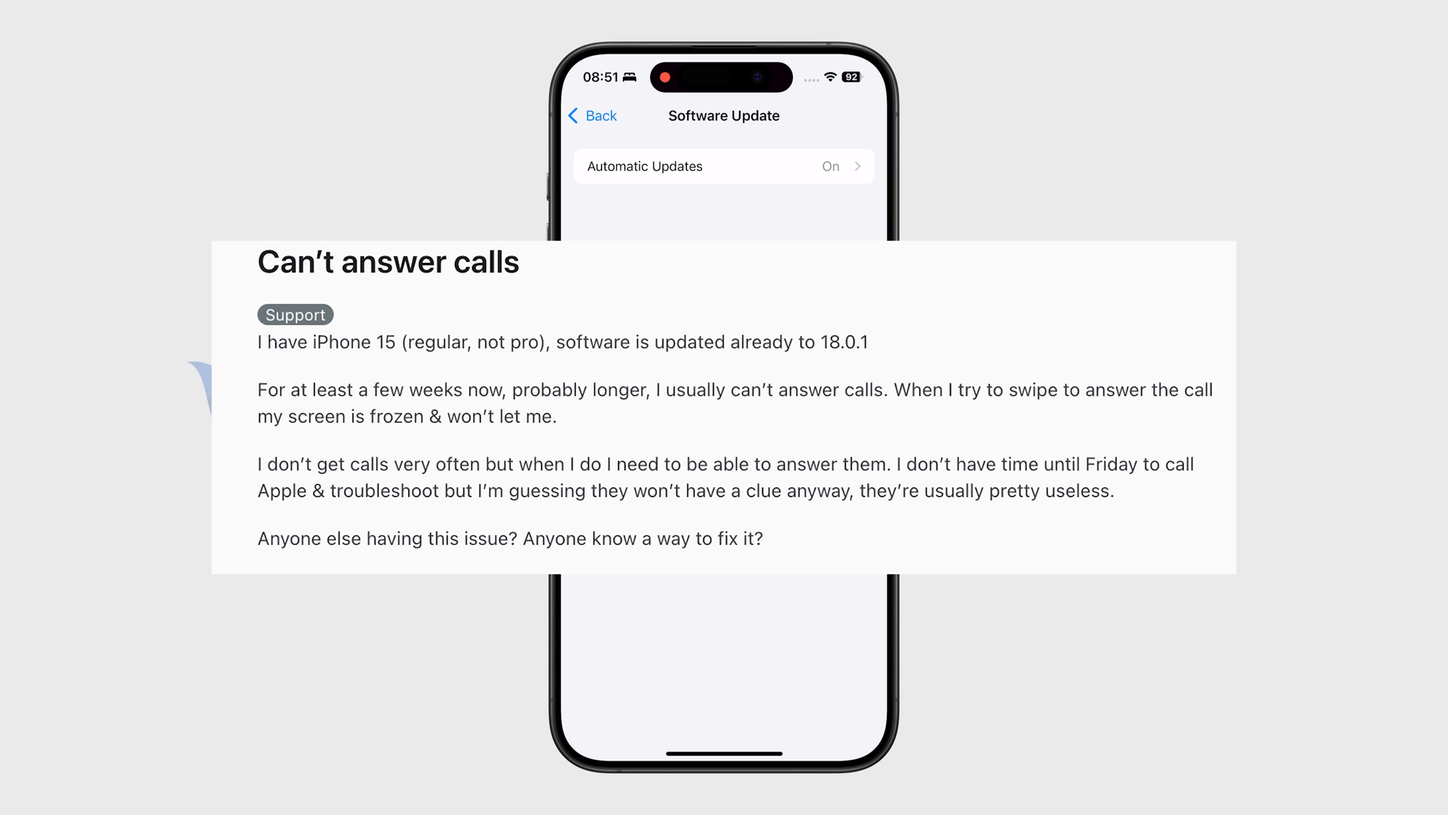
left_click(627, 152)
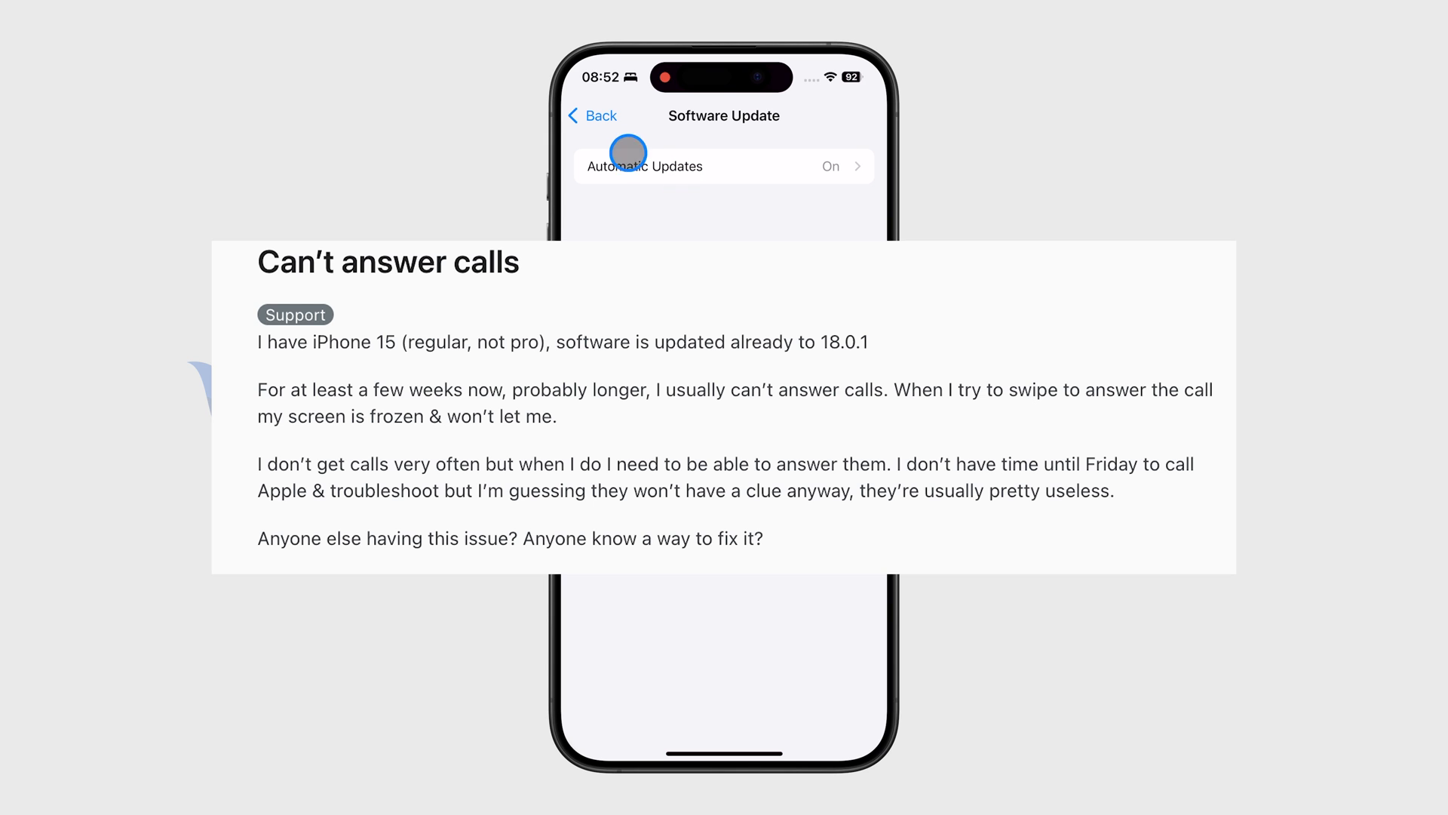
mouse_move(590, 106)
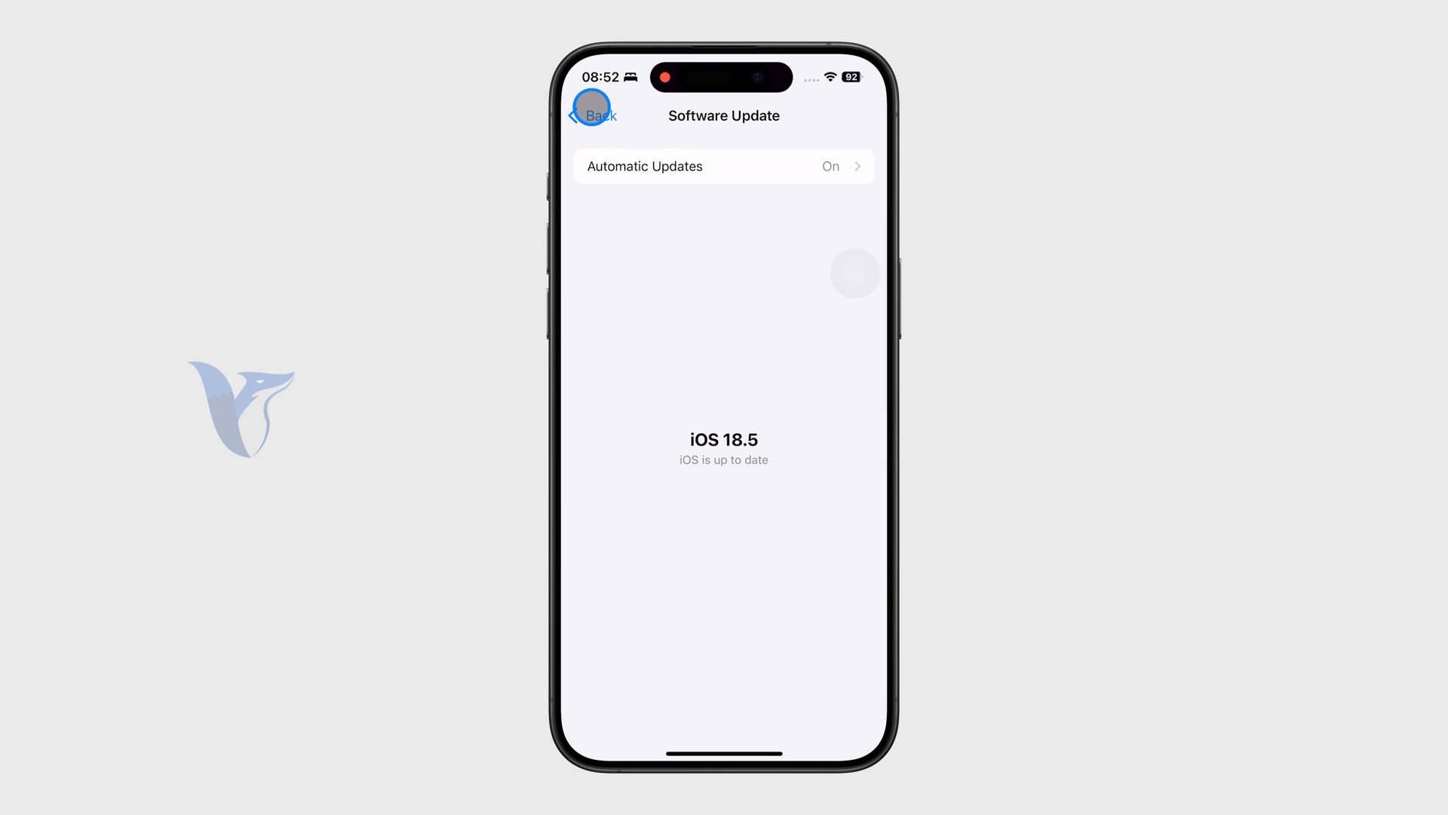
Step: Jump back to the main Settings list via the Back button's history menu and scroll down it
left_click(598, 115)
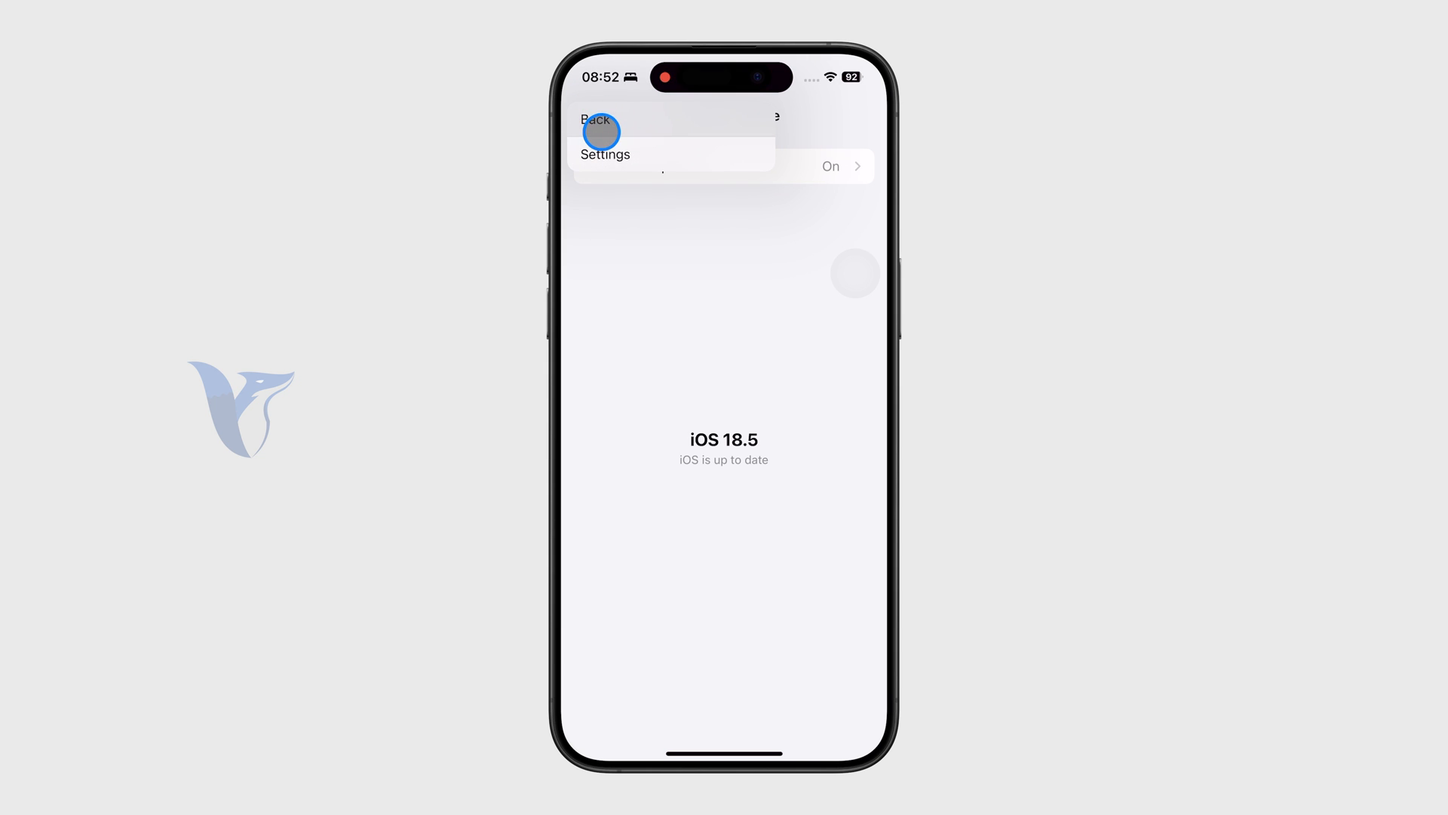
left_click(605, 154)
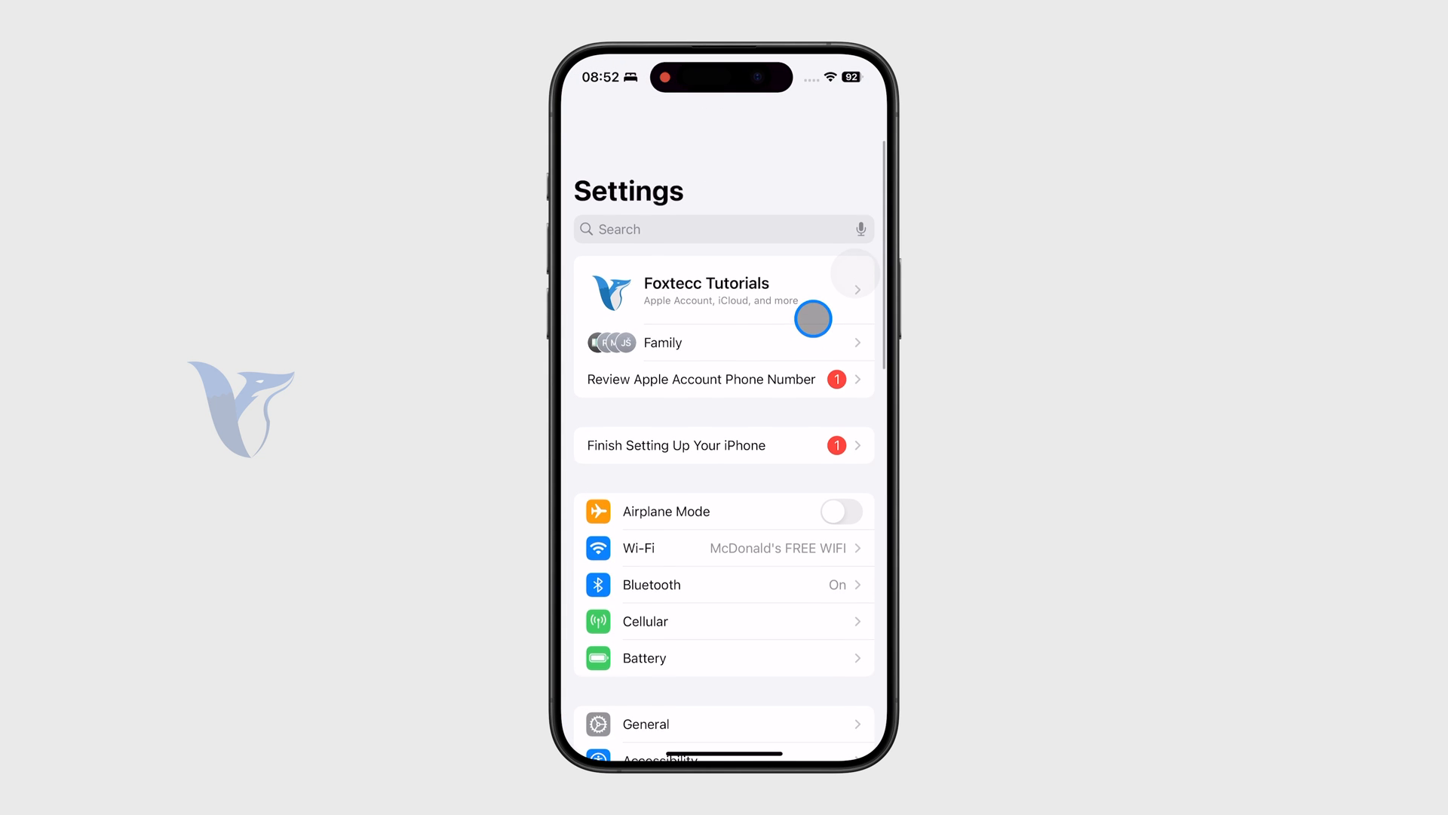
scroll("down", 3)
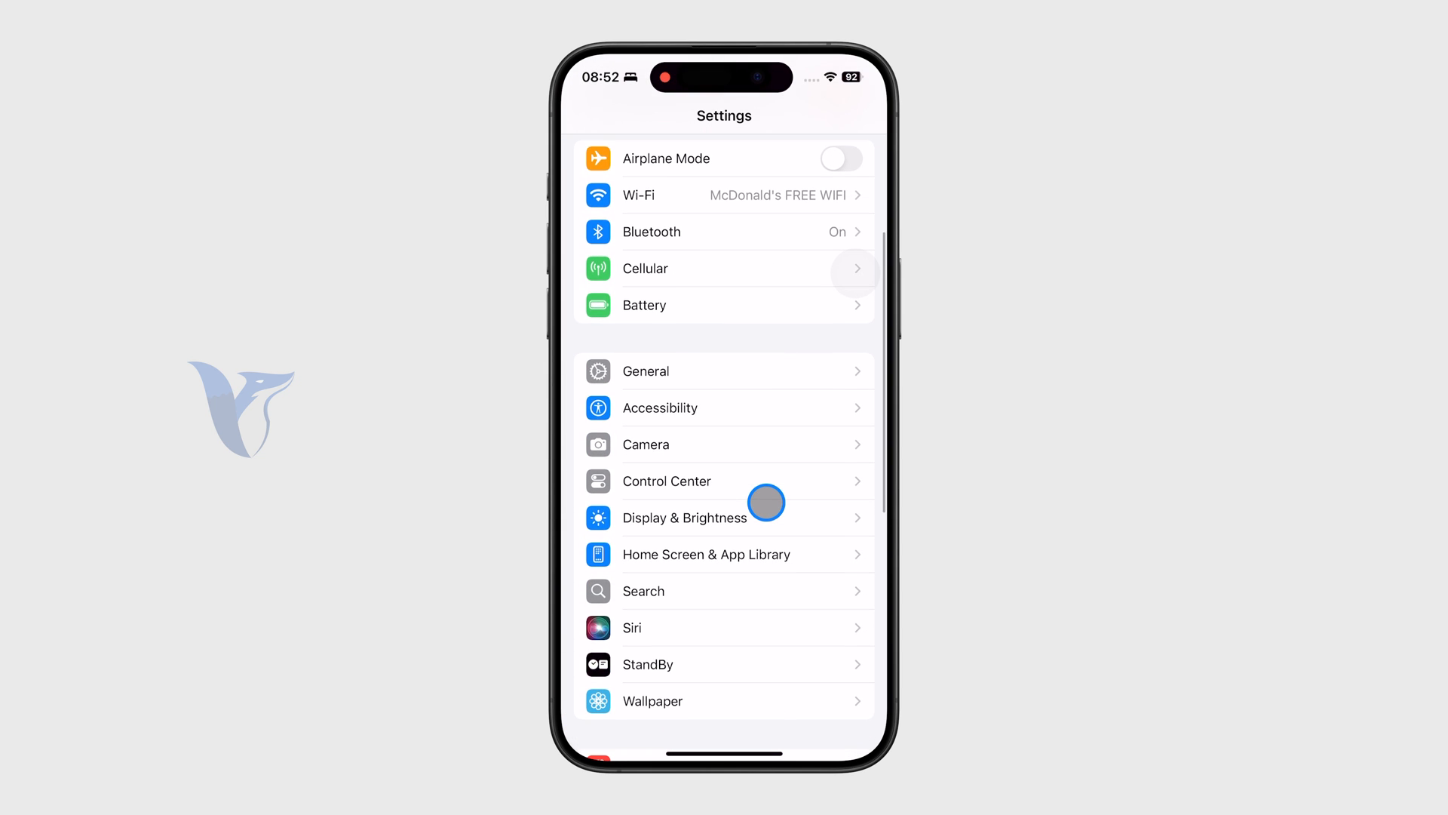